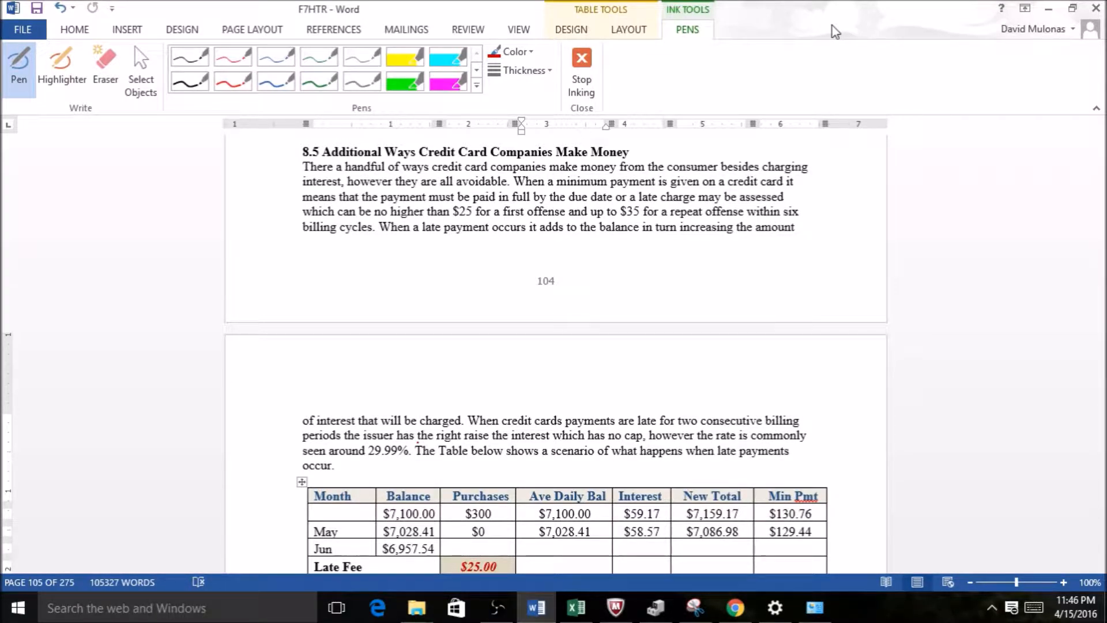
Step: Underline 'paid in full by the due date', 'late charge may be assessed', the $25/$35 offense terms and 'billing cycles' in red
{"action": "left_click", "coordinate": [567, 565]}
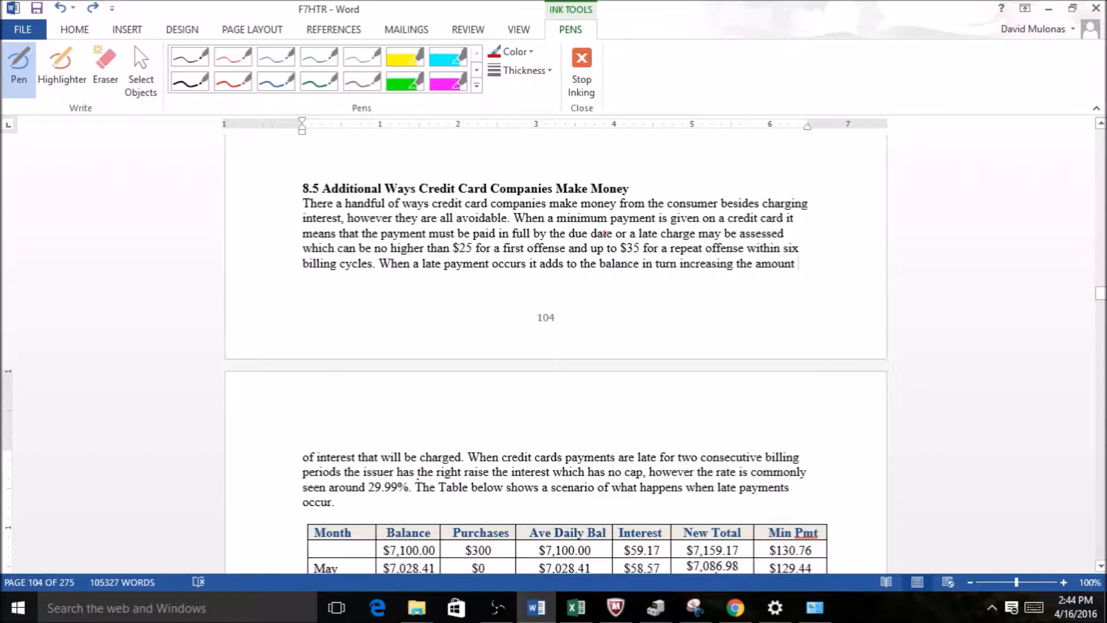
{"action": "left_click_drag", "start_coordinate": [466, 238], "coordinate": [558, 240]}
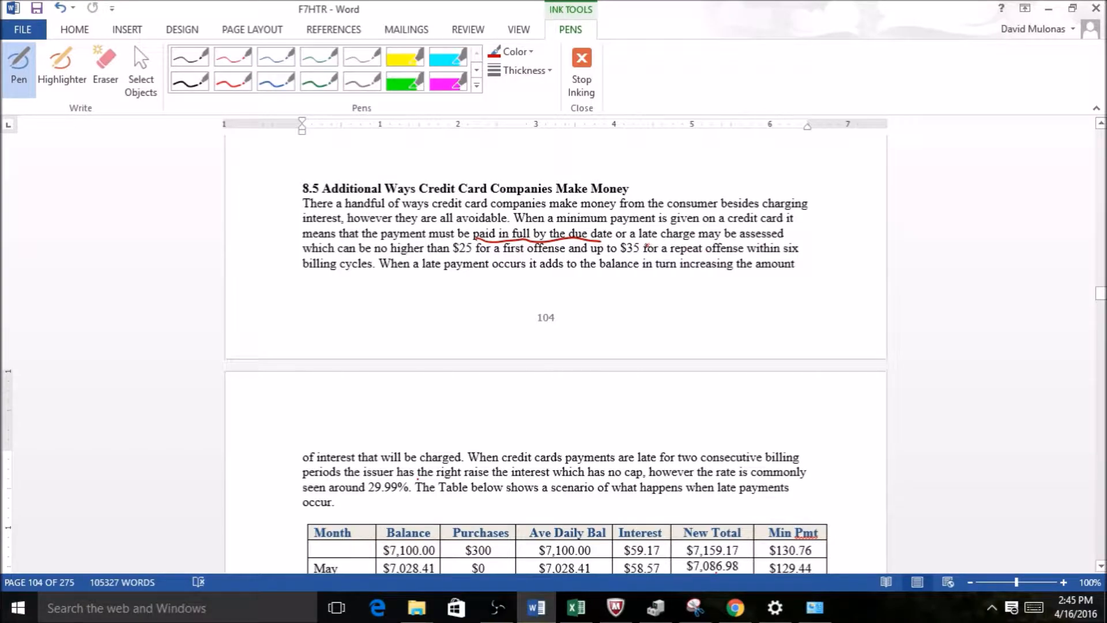
{"action": "left_click_drag", "start_coordinate": [645, 238], "coordinate": [761, 239]}
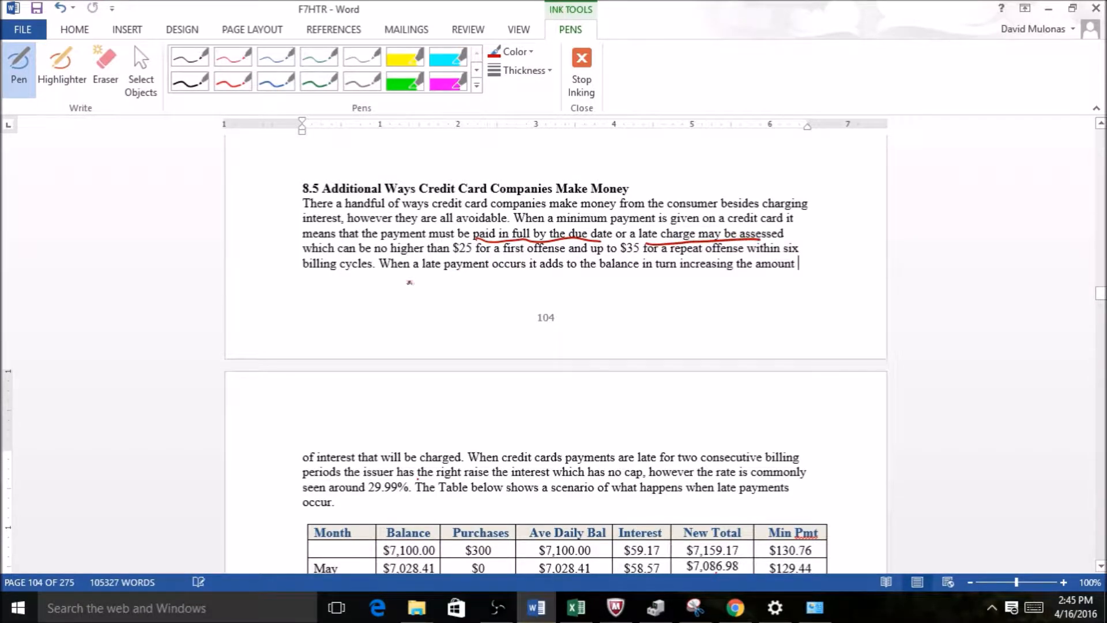
{"action": "left_click_drag", "start_coordinate": [399, 254], "coordinate": [480, 258]}
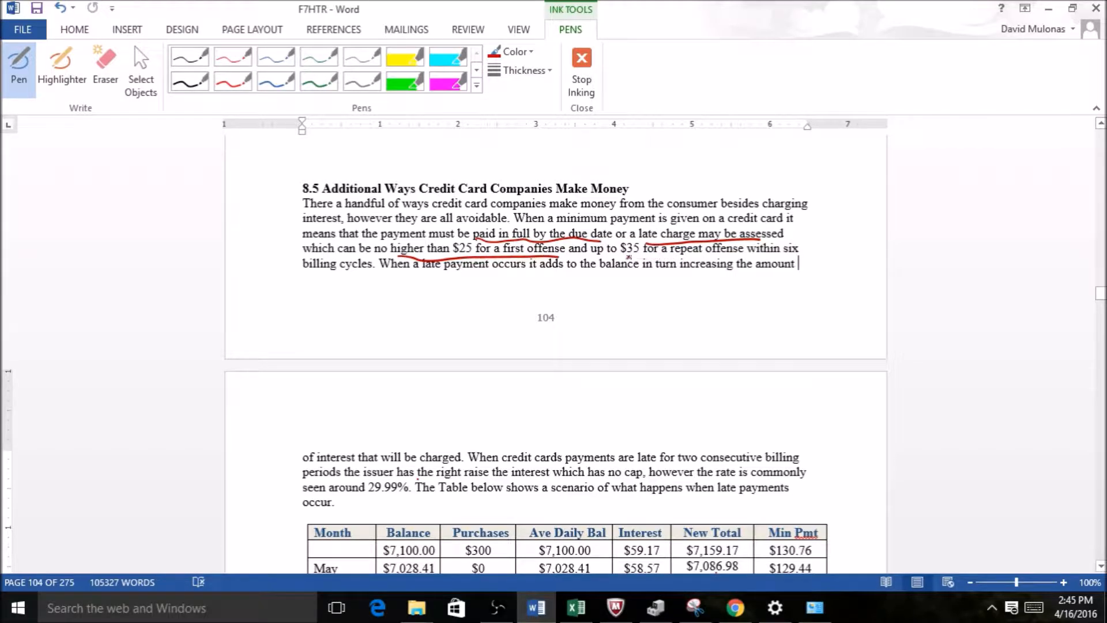
{"action": "left_click_drag", "start_coordinate": [628, 254], "coordinate": [791, 251]}
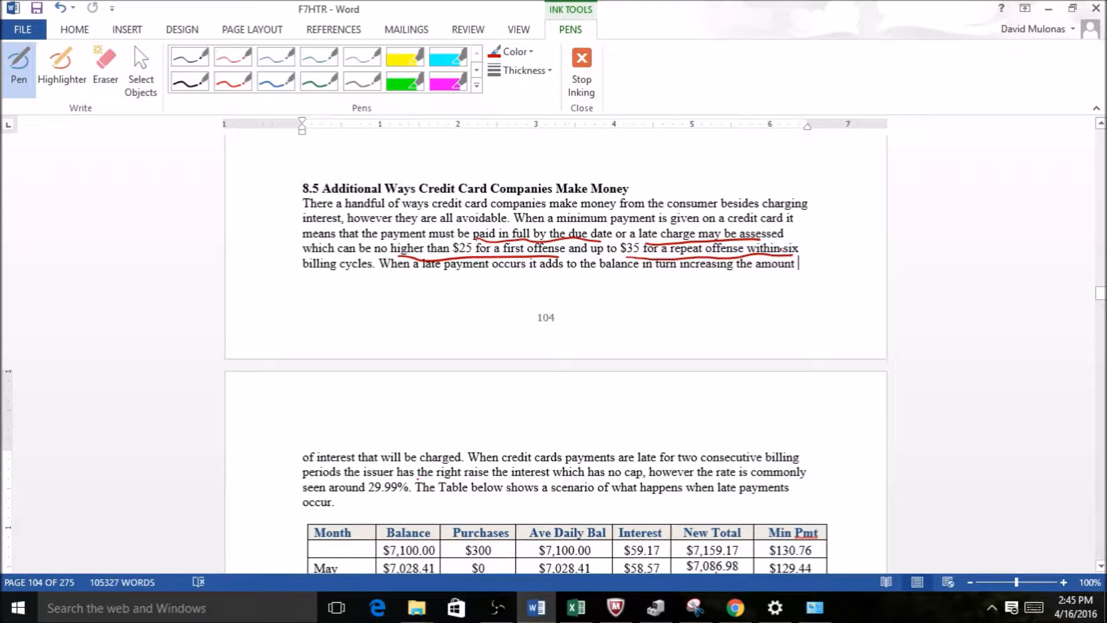
{"action": "left_click_drag", "start_coordinate": [303, 270], "coordinate": [367, 271]}
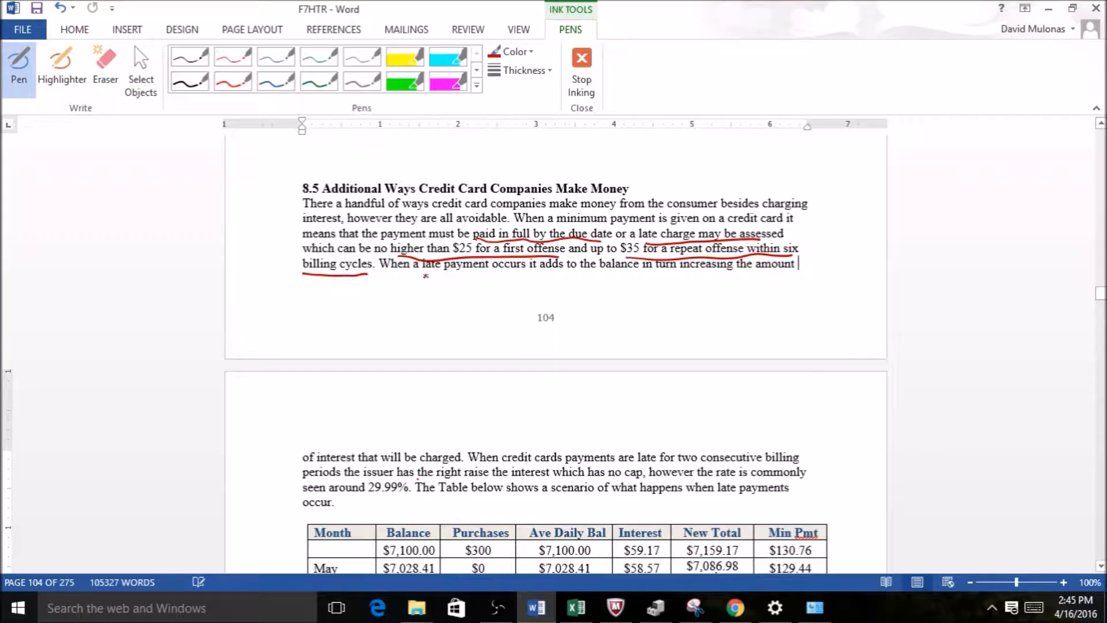
Step: Handwrite $25 - $24 = $1 in red ink below the paragraph
{"action": "left_click_drag", "start_coordinate": [427, 281], "coordinate": [421, 307]}
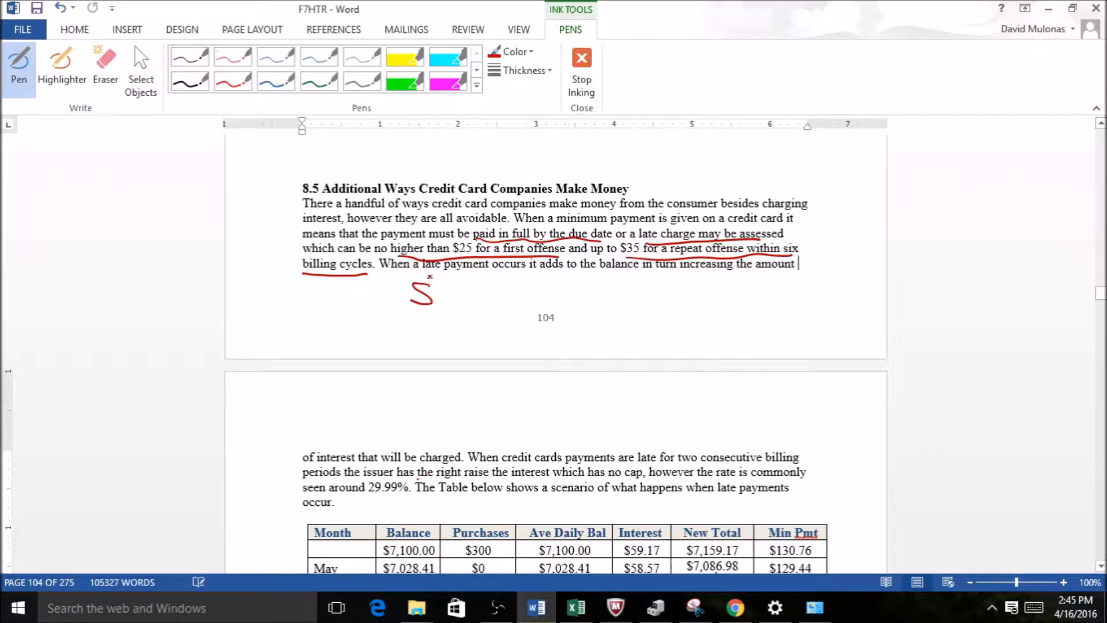
{"action": "left_click_drag", "start_coordinate": [421, 304], "coordinate": [509, 293]}
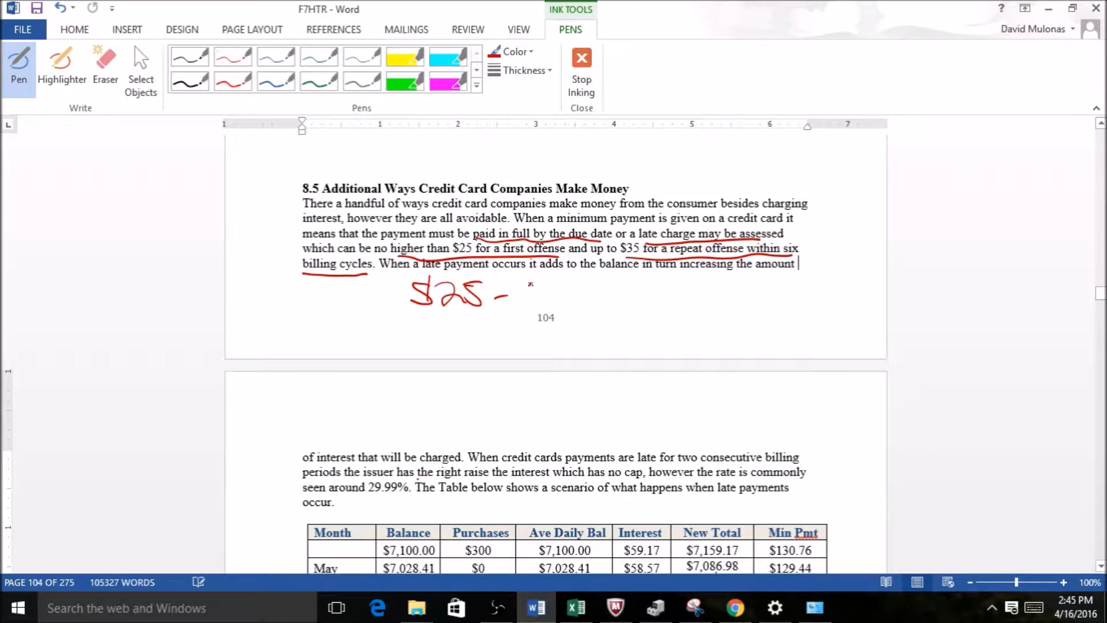
{"action": "left_click_drag", "start_coordinate": [526, 282], "coordinate": [607, 311]}
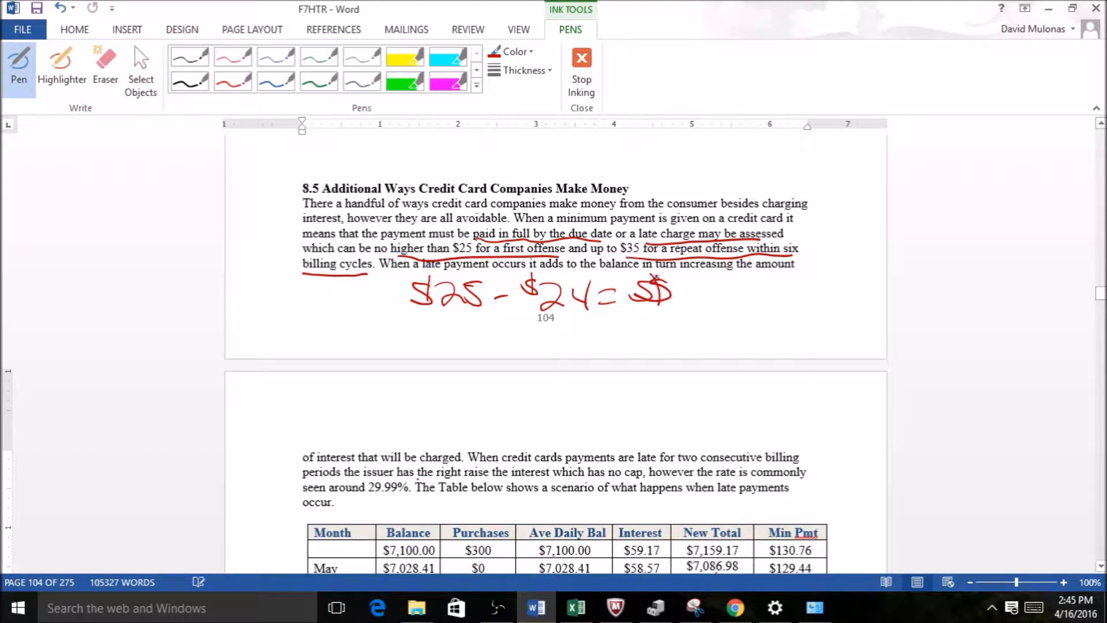
{"action": "left_click_drag", "start_coordinate": [654, 283], "coordinate": [682, 307]}
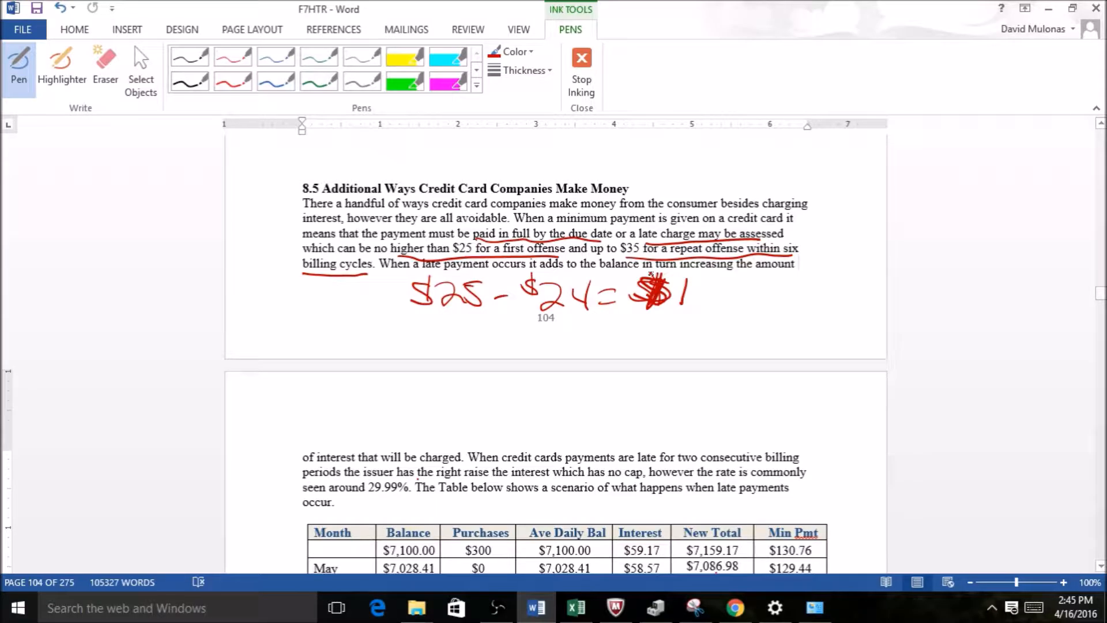
{"action": "left_click", "coordinate": [797, 264]}
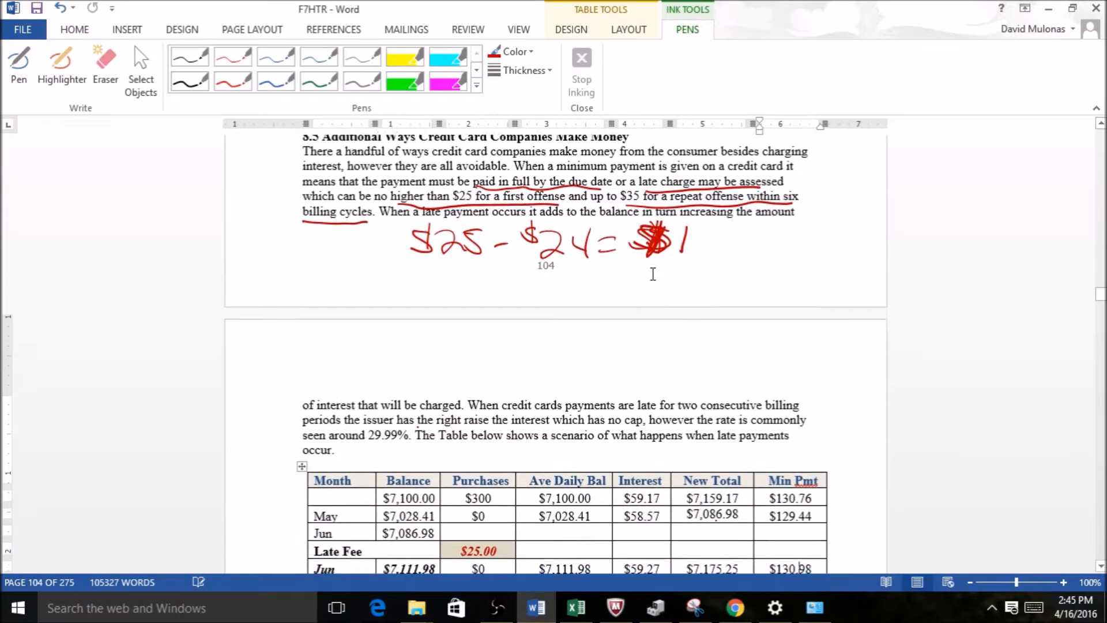
Step: Scroll down to bring the full late-payment table into view
{"action": "scroll", "scroll_direction": "down", "scroll_amount": 3}
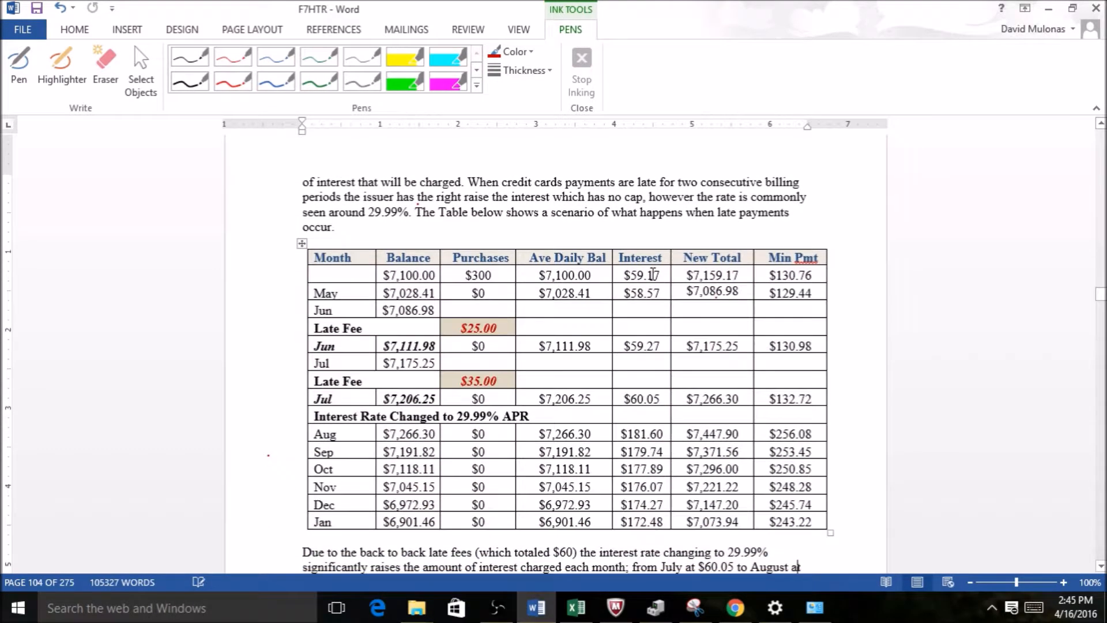
{"action": "scroll", "scroll_direction": "down", "scroll_amount": 3}
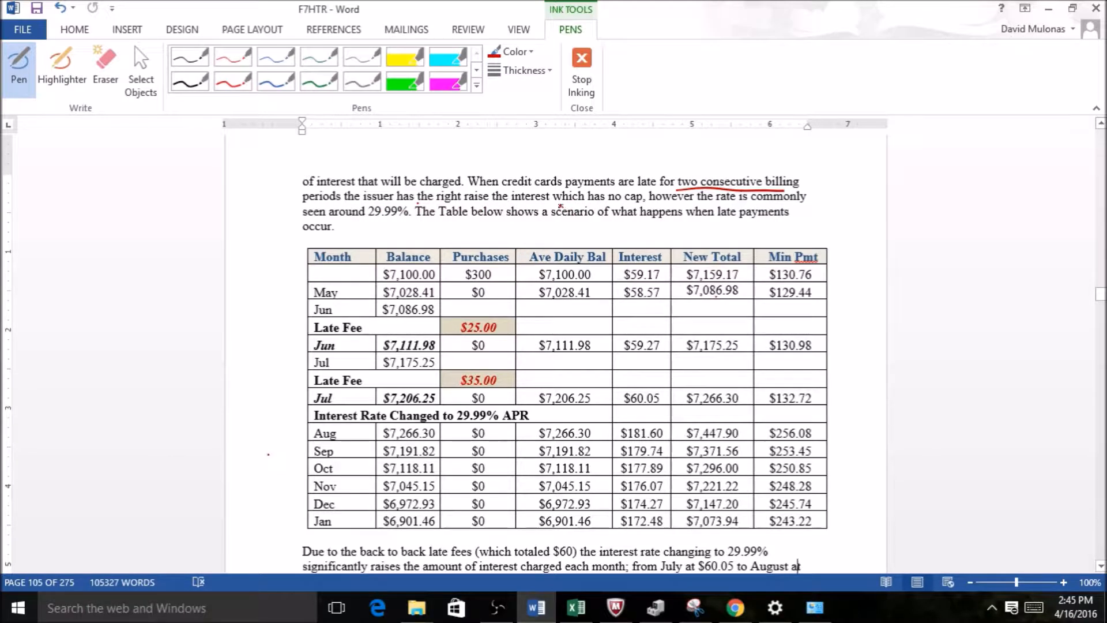
Step: Underline 'which has no cap' and circle 29.99% with a rightward arrow
{"action": "left_click_drag", "start_coordinate": [558, 205], "coordinate": [643, 201]}
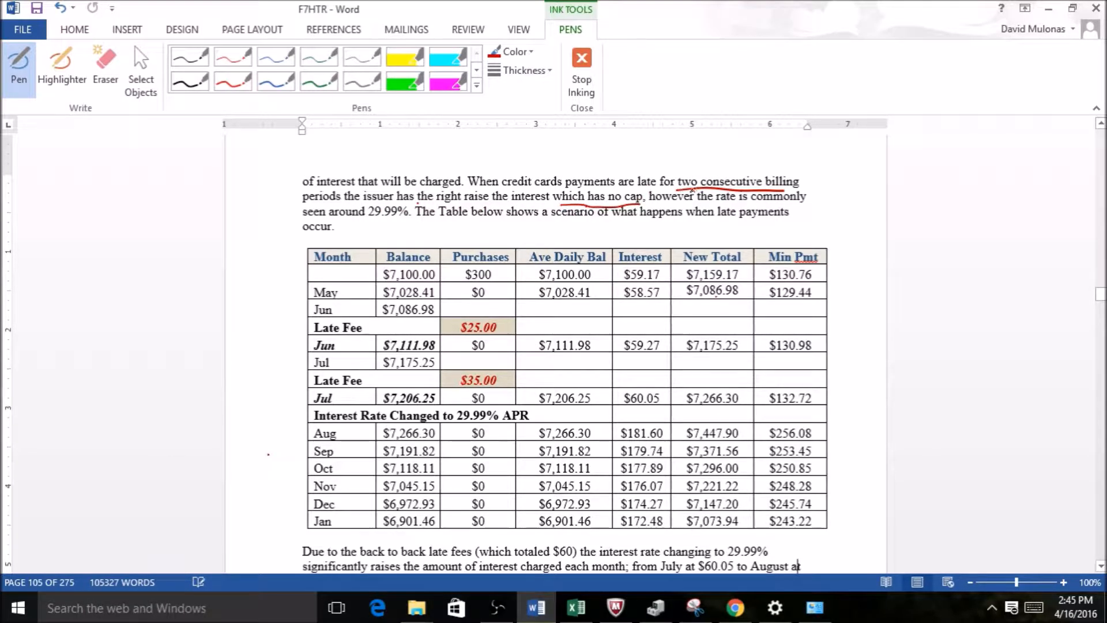
{"action": "left_click_drag", "start_coordinate": [367, 224], "coordinate": [403, 224]}
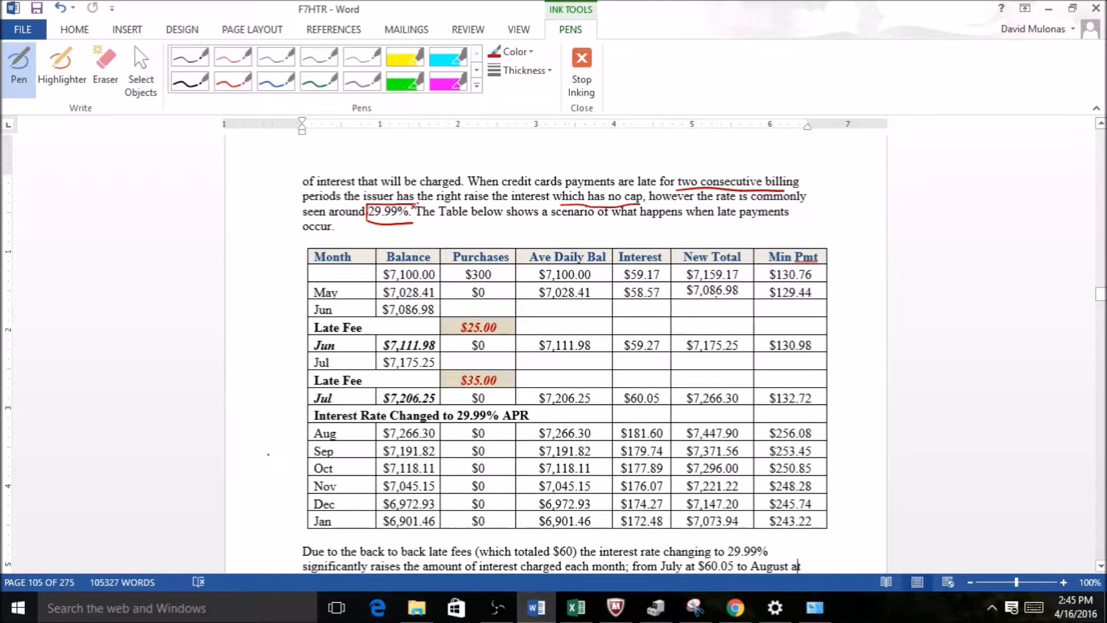
{"action": "left_click_drag", "start_coordinate": [417, 223], "coordinate": [434, 229]}
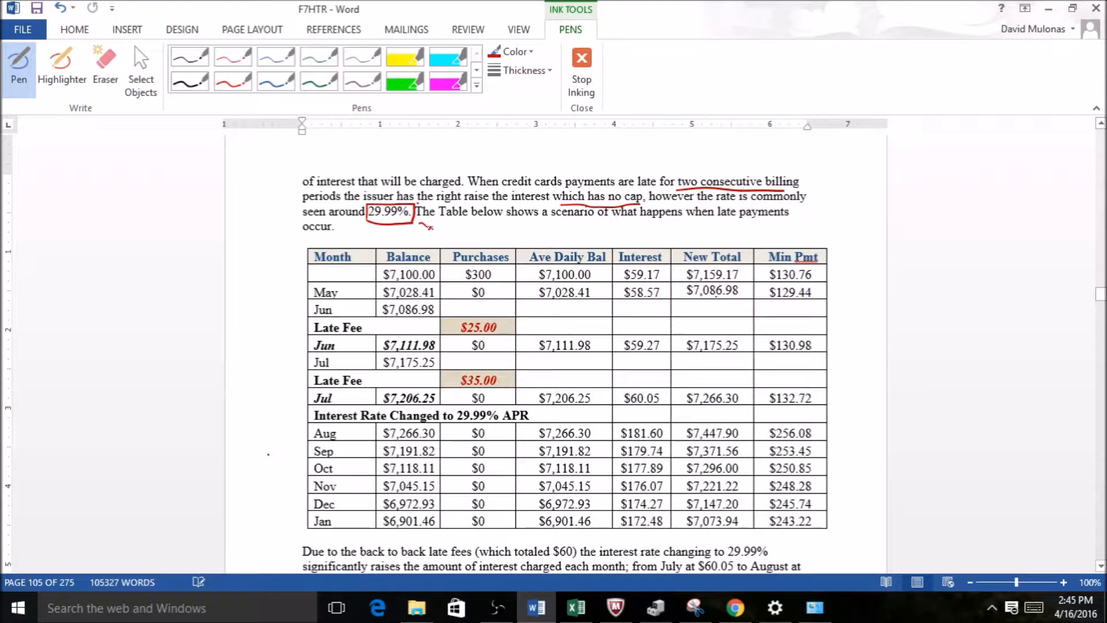
{"action": "left_click_drag", "start_coordinate": [424, 224], "coordinate": [452, 222]}
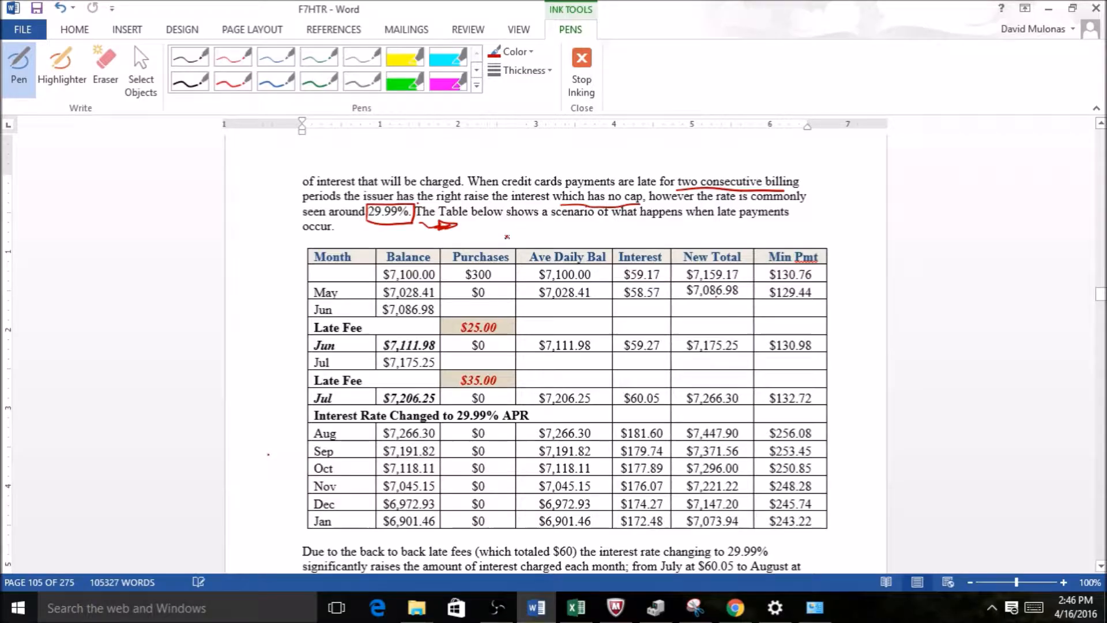
Step: Handwrite the rate note '34% – 35 – 37' beside the arrow
{"action": "left_click_drag", "start_coordinate": [477, 226], "coordinate": [537, 226]}
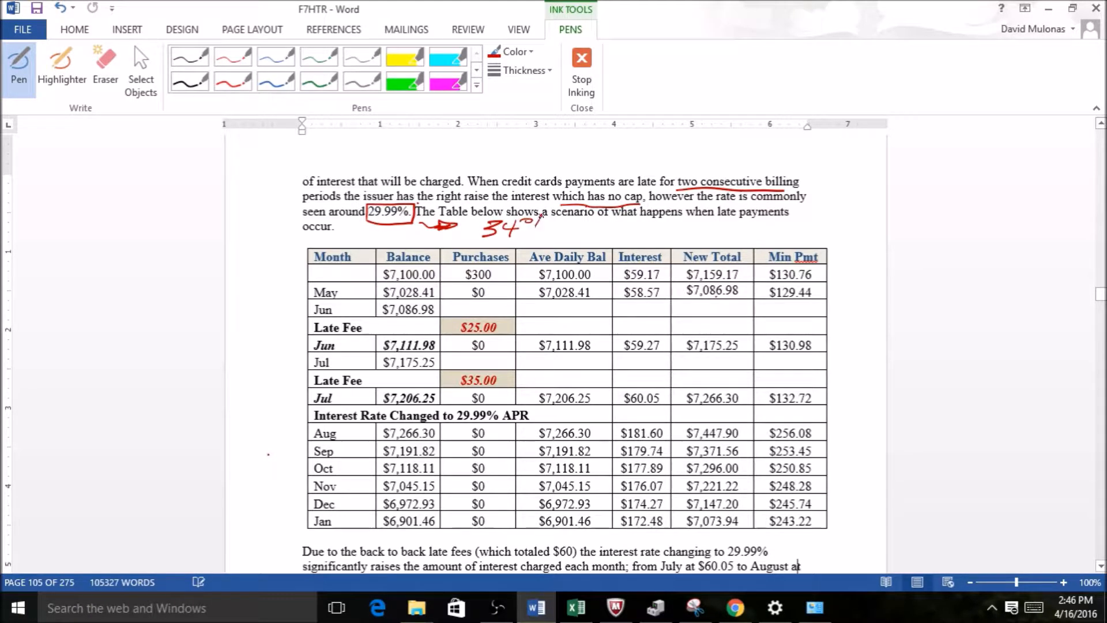
{"action": "left_click_drag", "start_coordinate": [551, 226], "coordinate": [607, 224]}
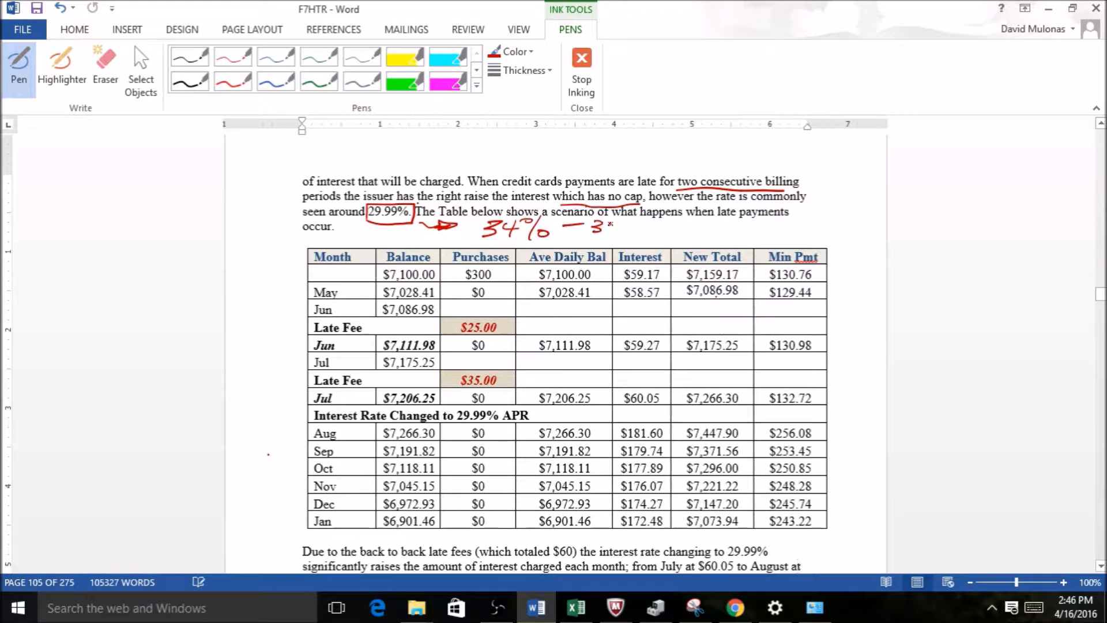
{"action": "left_click_drag", "start_coordinate": [554, 227], "coordinate": [604, 227]}
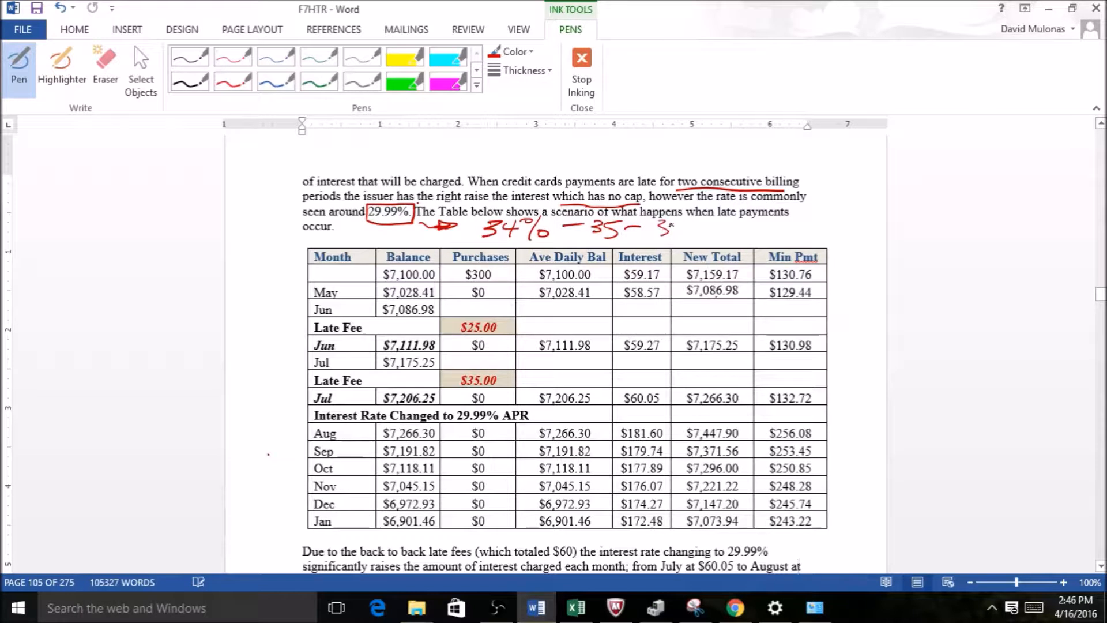
{"action": "left_click_drag", "start_coordinate": [670, 226], "coordinate": [689, 237]}
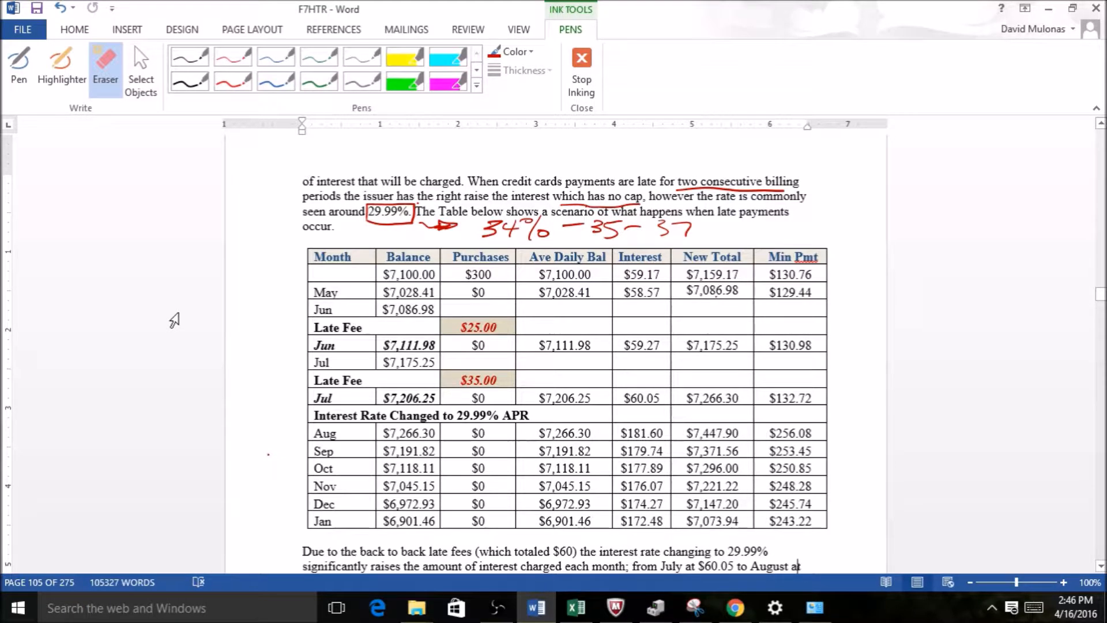
{"action": "mouse_move", "coordinate": [170, 214]}
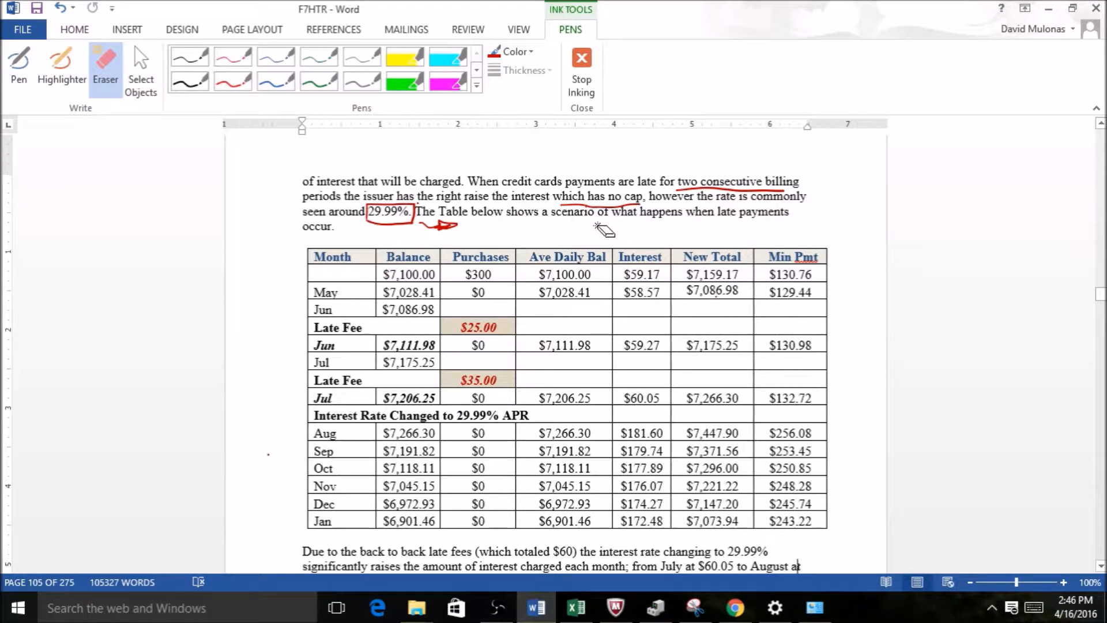
Step: Switch back to the red Pen to draw ink again
{"action": "left_click", "coordinate": [19, 66]}
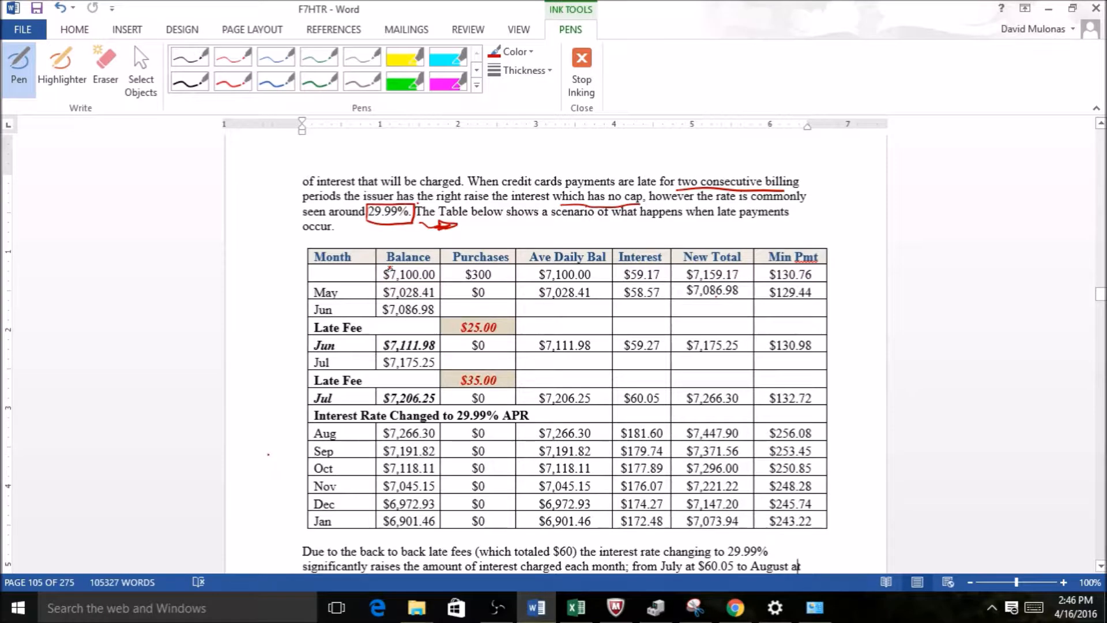
Step: Circle the $7,100.00 and $7,028.41 balances, tick the $130.76 payment, and write APRIL and 21st
{"action": "left_click_drag", "start_coordinate": [371, 283], "coordinate": [445, 274]}
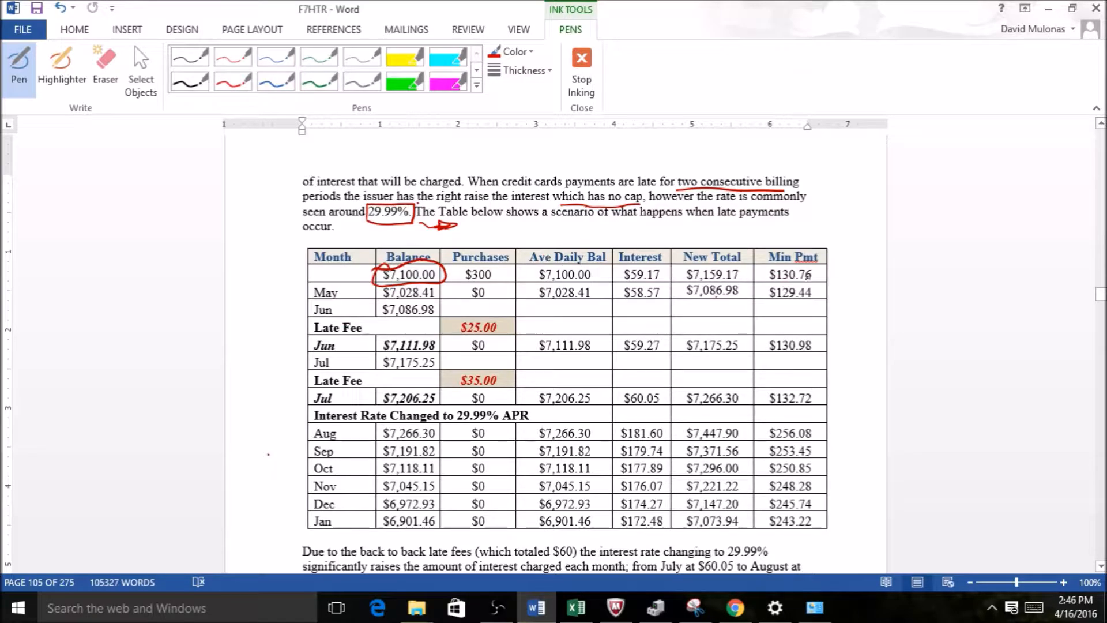
{"action": "left_click_drag", "start_coordinate": [847, 276], "coordinate": [826, 276]}
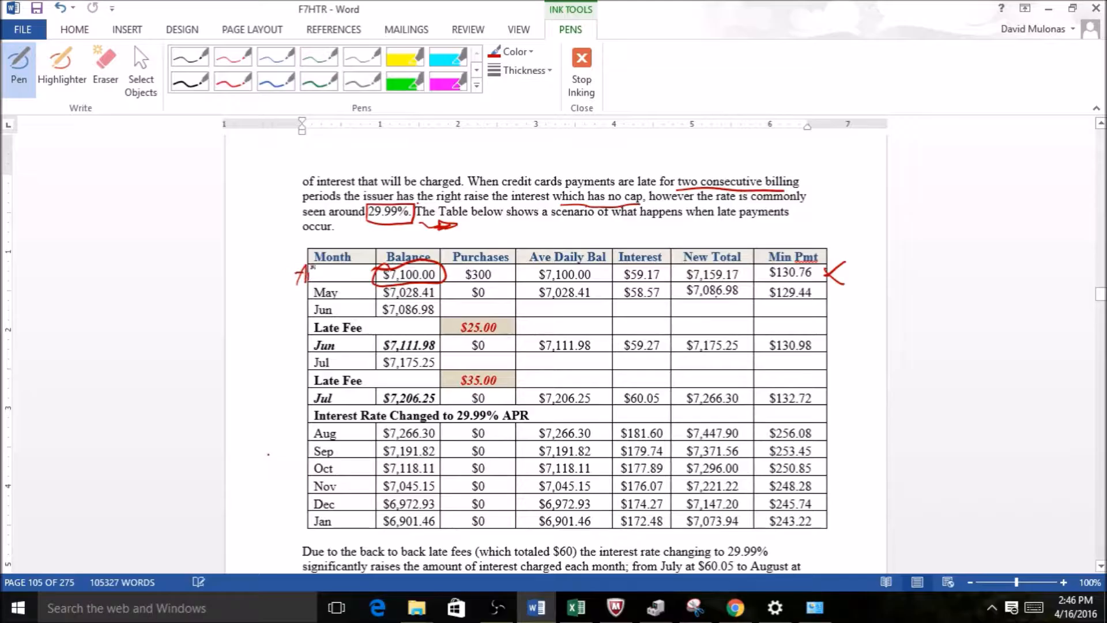
{"action": "left_click_drag", "start_coordinate": [296, 279], "coordinate": [360, 276]}
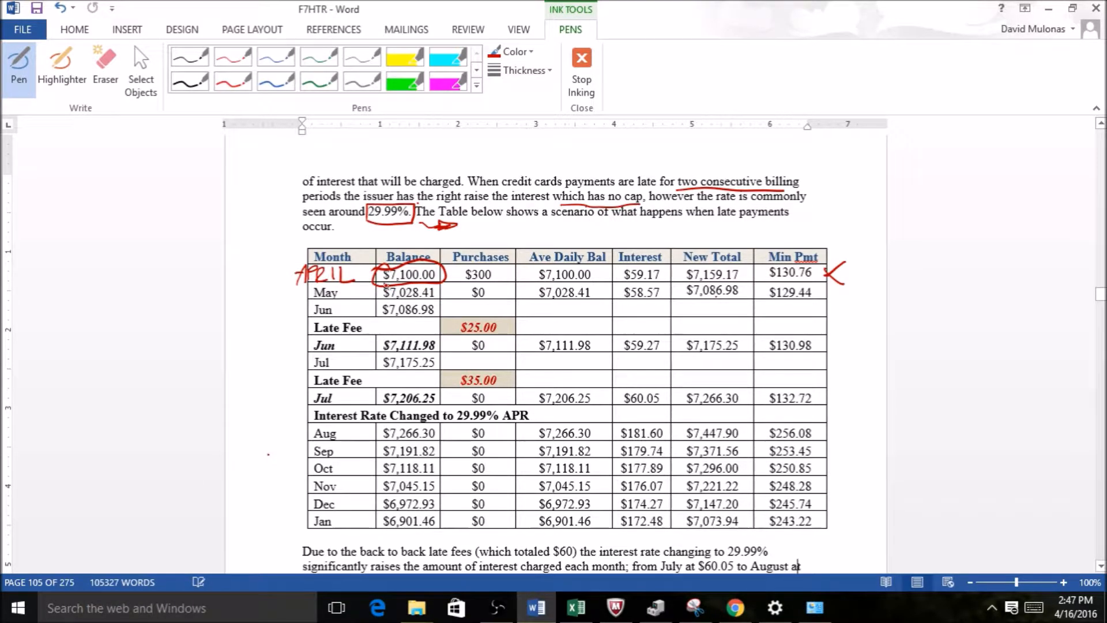
{"action": "left_click_drag", "start_coordinate": [384, 293], "coordinate": [436, 292]}
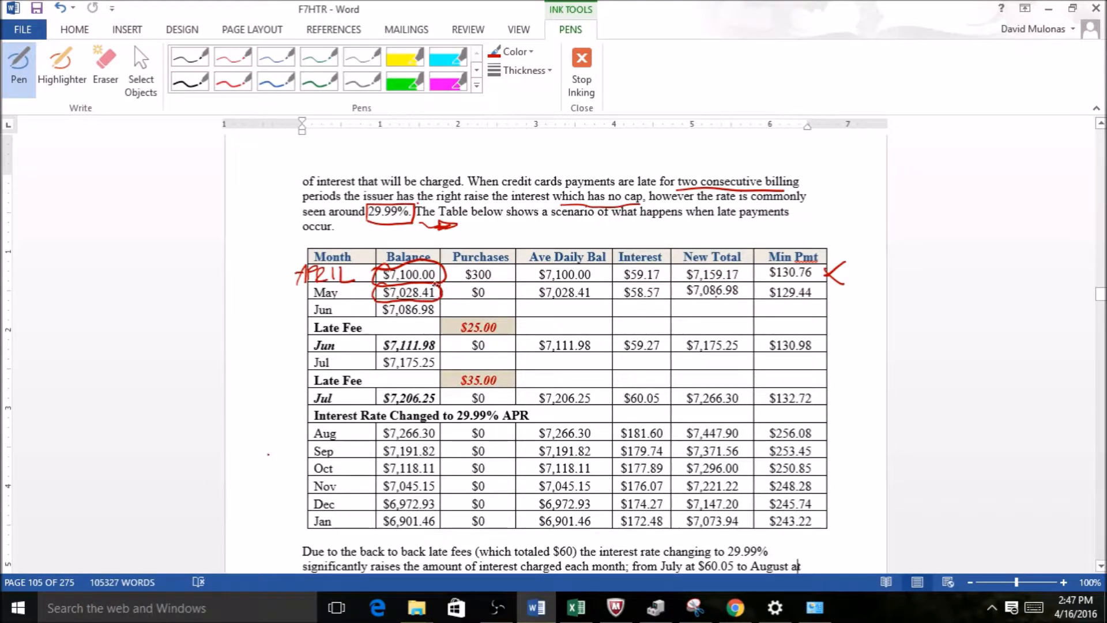
{"action": "left_click_drag", "start_coordinate": [346, 310], "coordinate": [377, 309]}
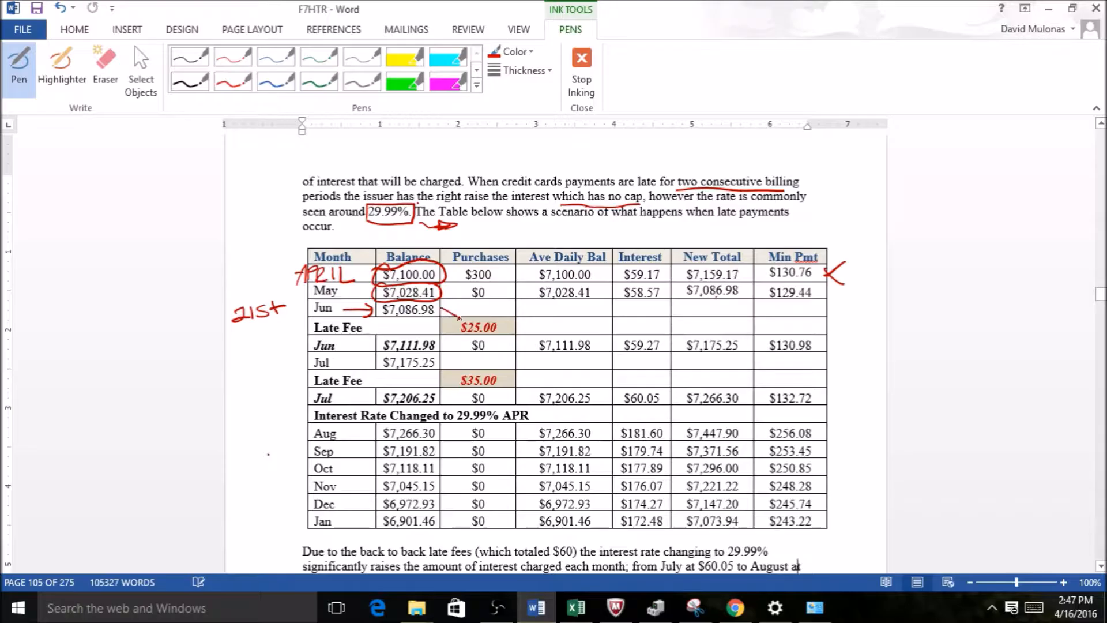
Step: Draw arrows from the $25.00 late fee into June's $7,111.98 balance and May's $7,086.98 total
{"action": "left_click_drag", "start_coordinate": [415, 337], "coordinate": [463, 318]}
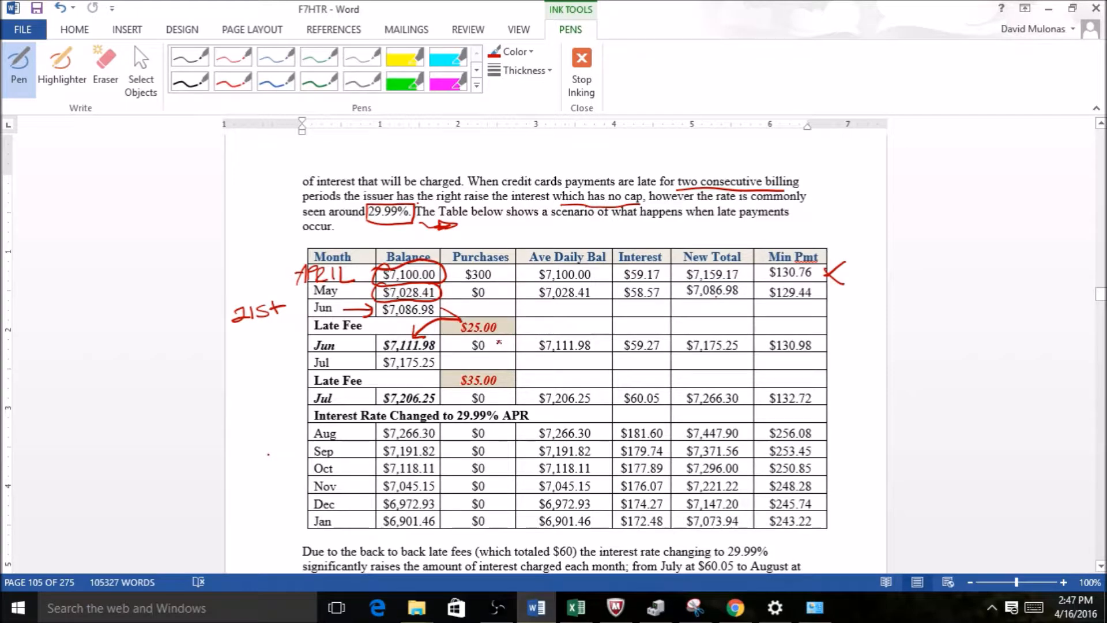
{"action": "left_click_drag", "start_coordinate": [713, 300], "coordinate": [681, 310]}
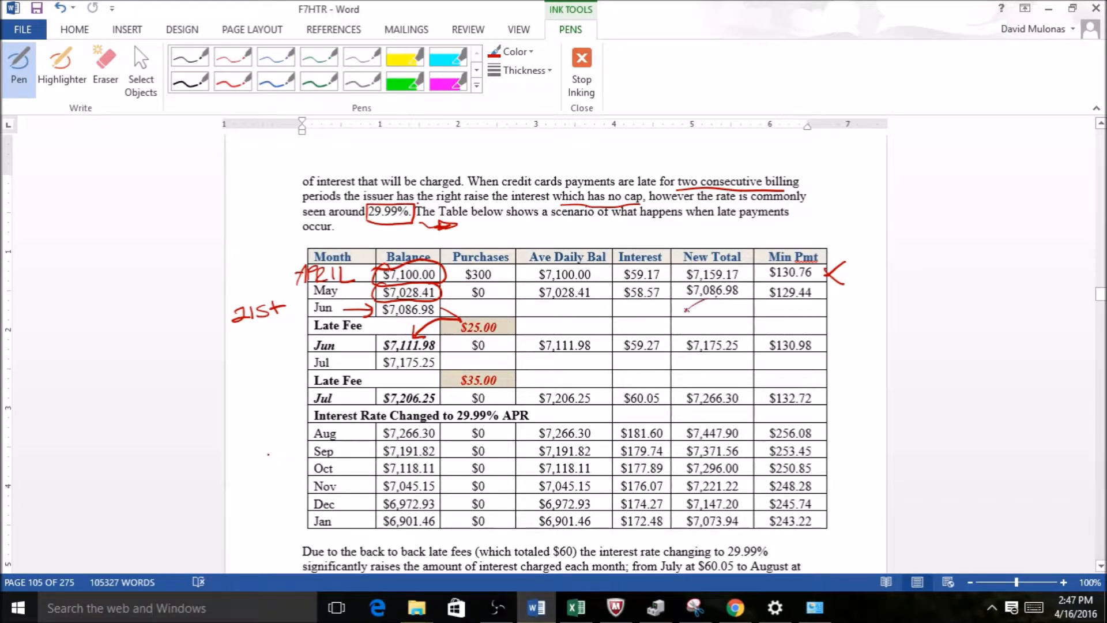
{"action": "left_click_drag", "start_coordinate": [678, 311], "coordinate": [709, 302]}
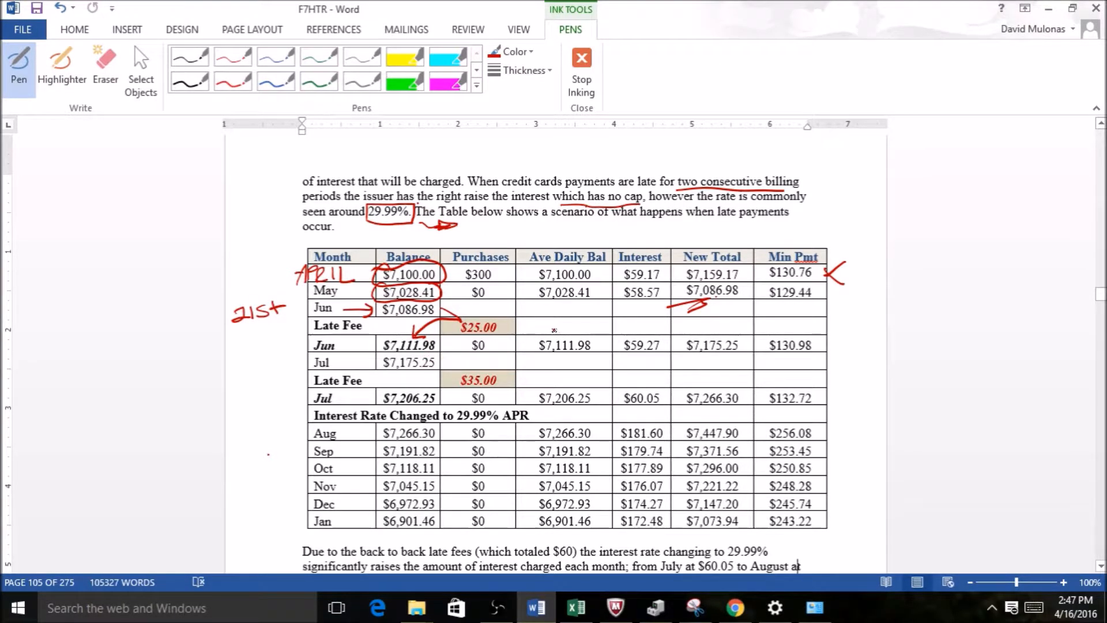
Step: Trace June's balance to its $7,175.25 total, circling it, July's $132.72 payment and May's total
{"action": "left_click_drag", "start_coordinate": [554, 327], "coordinate": [688, 326]}
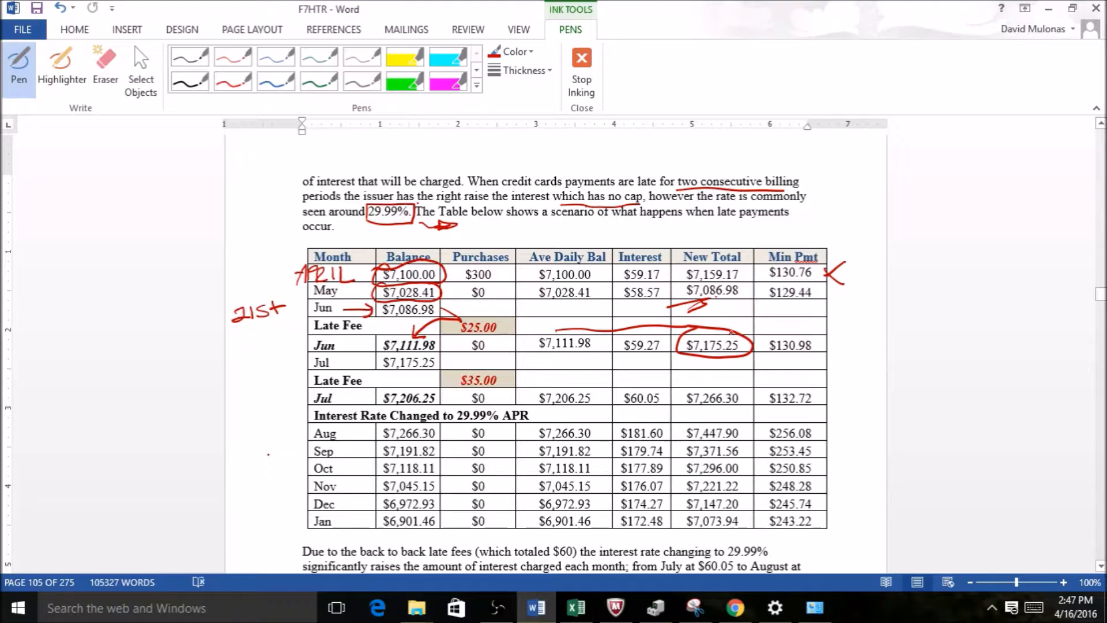
{"action": "left_click_drag", "start_coordinate": [766, 332], "coordinate": [818, 357]}
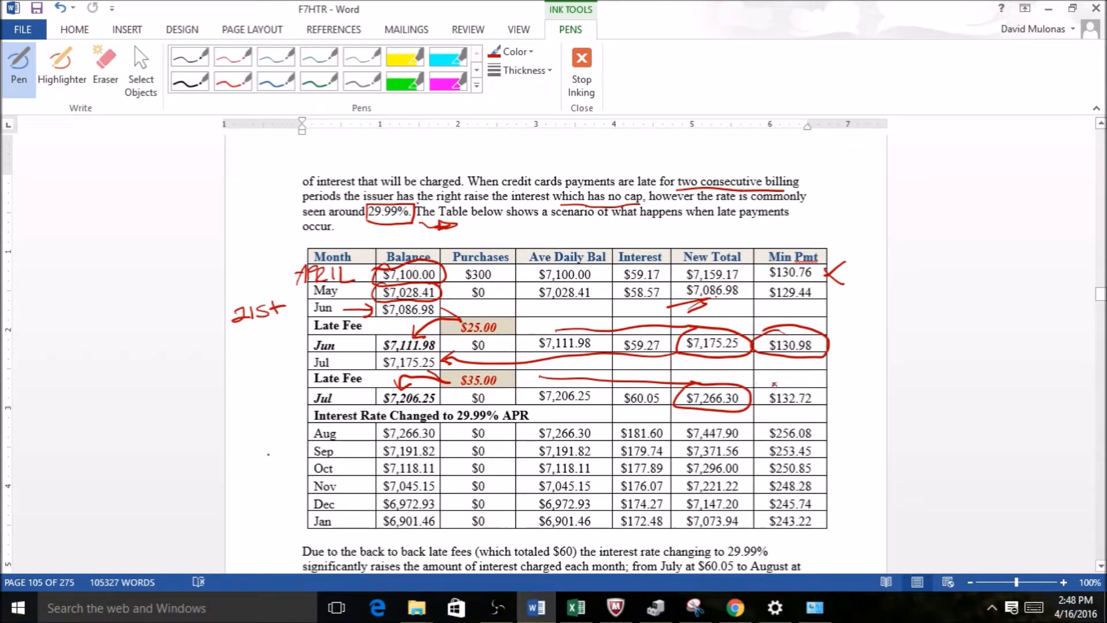
{"action": "left_click_drag", "start_coordinate": [759, 395], "coordinate": [833, 399]}
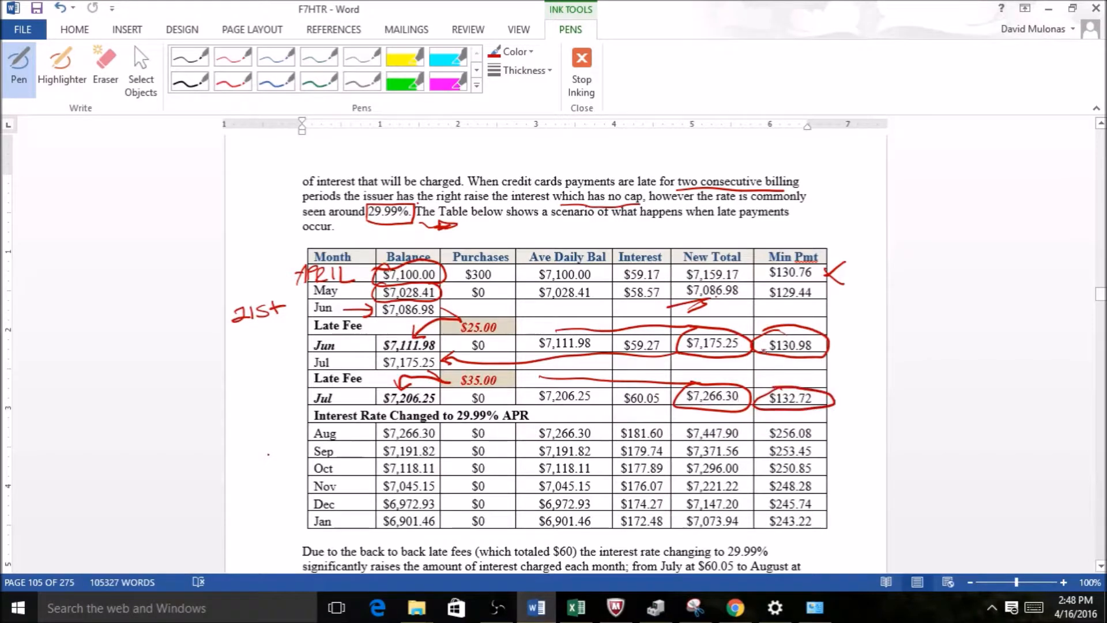
{"action": "left_click_drag", "start_coordinate": [678, 296], "coordinate": [756, 296]}
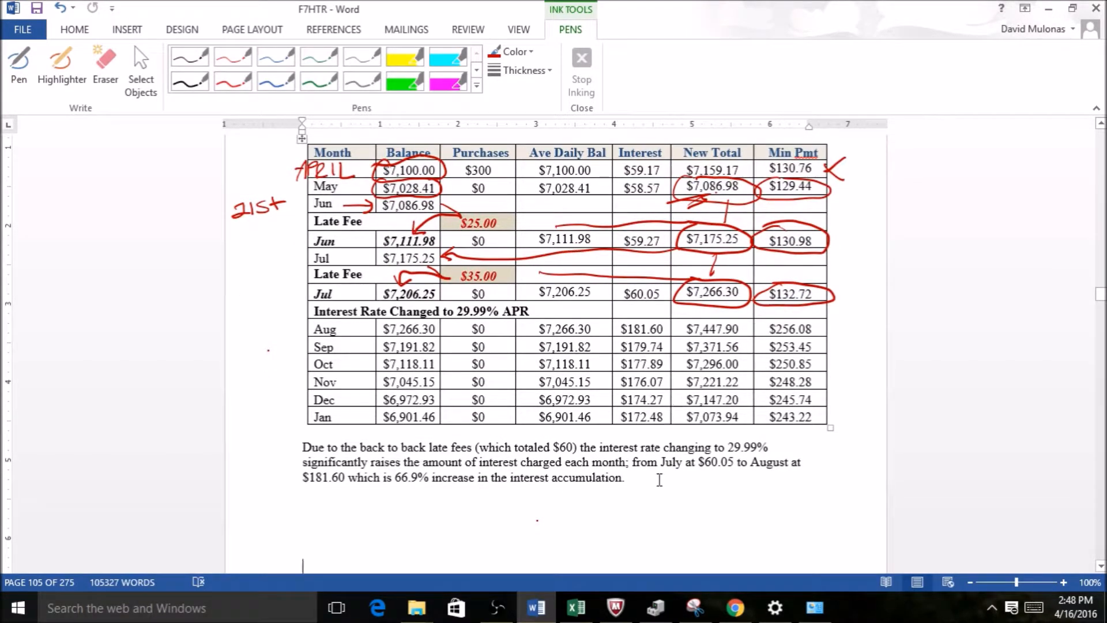
Step: With the Pen, underline $60.05, $181.60 and 66.9%, then write '$121.55' below the paragraph
{"action": "left_click", "coordinate": [18, 63]}
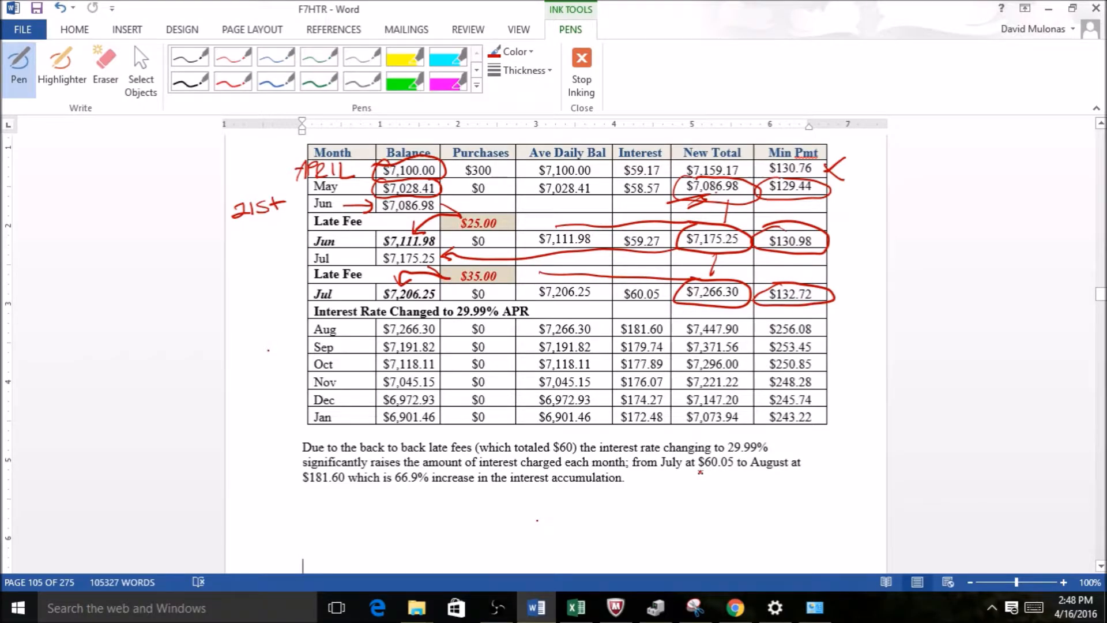
{"action": "left_click_drag", "start_coordinate": [699, 470], "coordinate": [734, 467]}
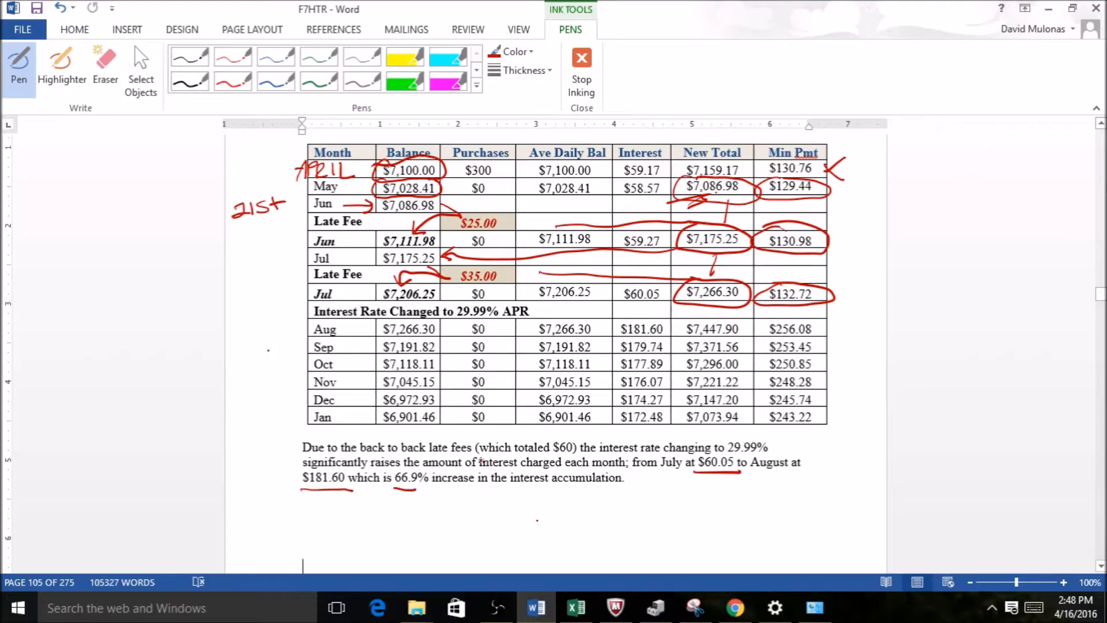
{"action": "left_click_drag", "start_coordinate": [505, 487], "coordinate": [494, 508]}
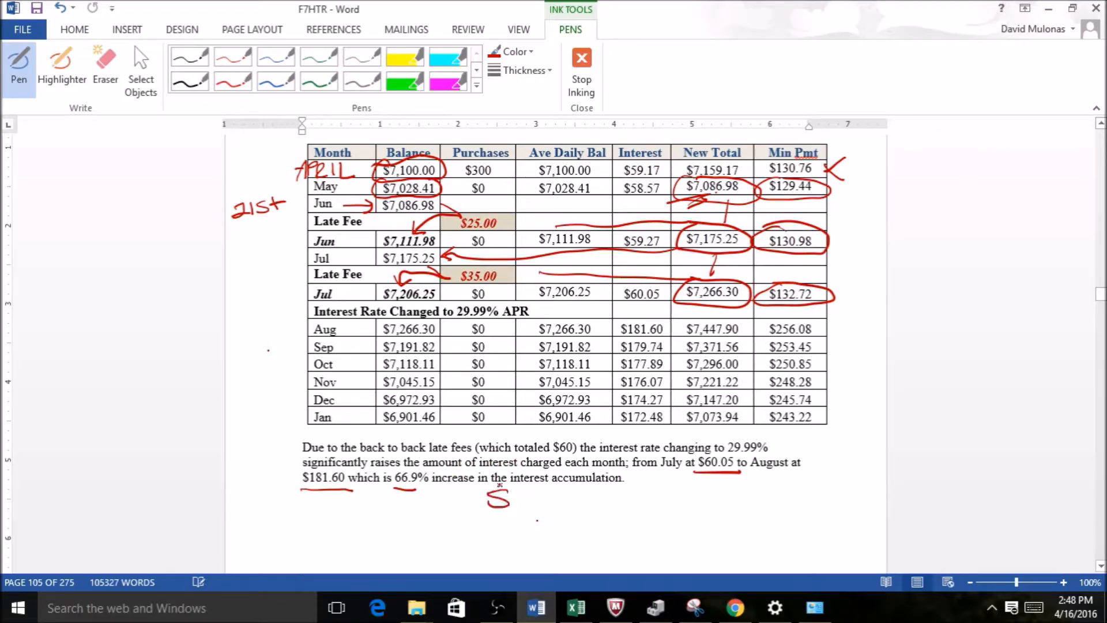
{"action": "left_click_drag", "start_coordinate": [502, 490], "coordinate": [519, 508]}
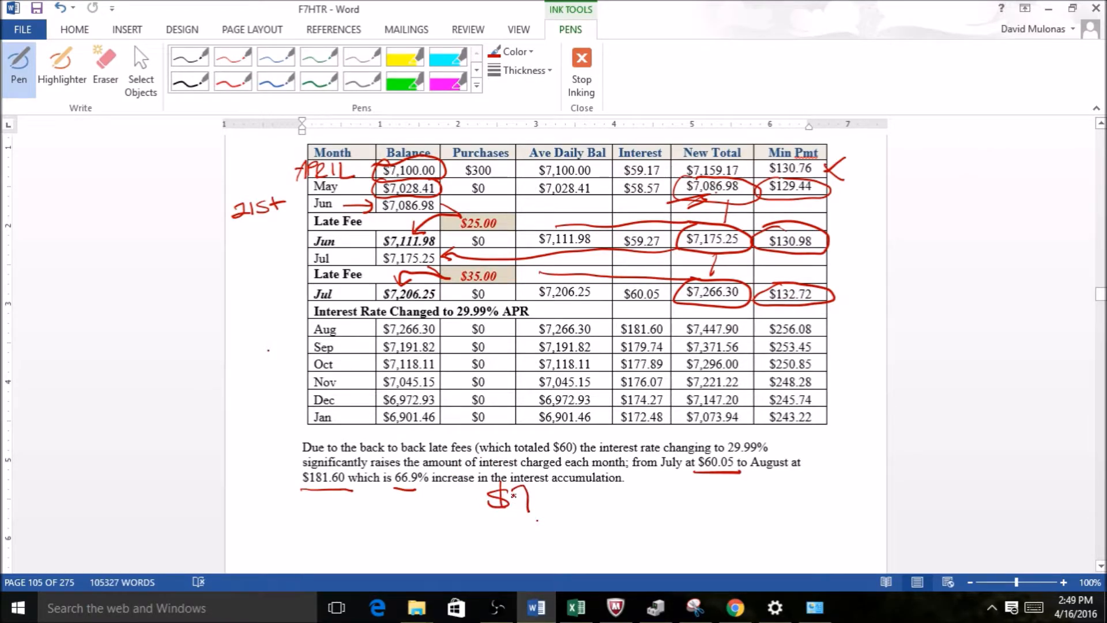
{"action": "left_click_drag", "start_coordinate": [509, 495], "coordinate": [550, 509]}
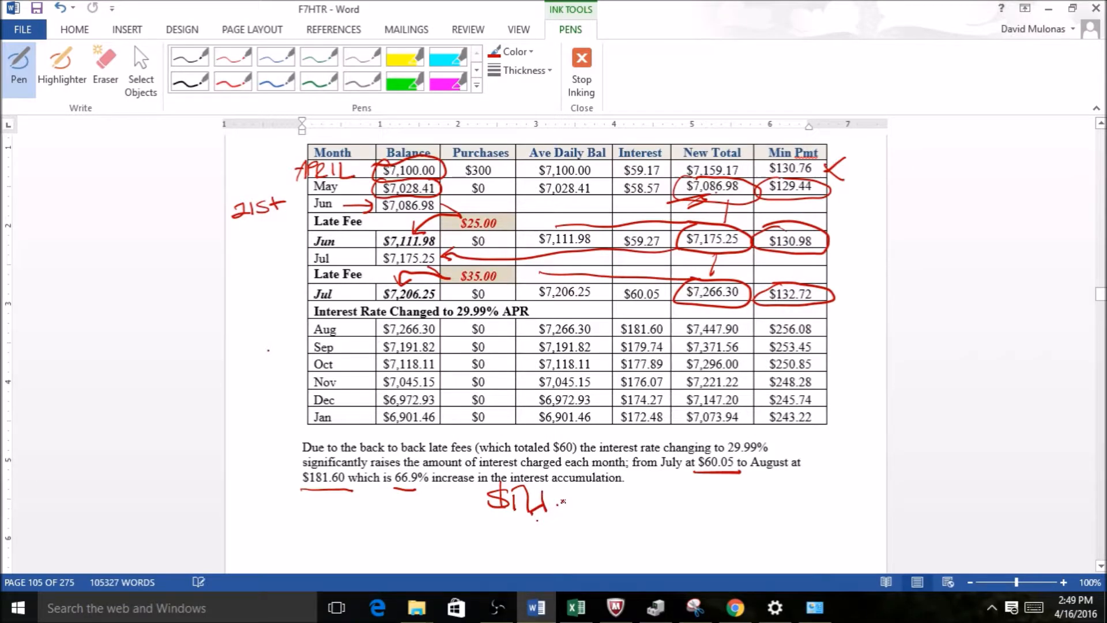
{"action": "left_click_drag", "start_coordinate": [558, 501], "coordinate": [600, 494]}
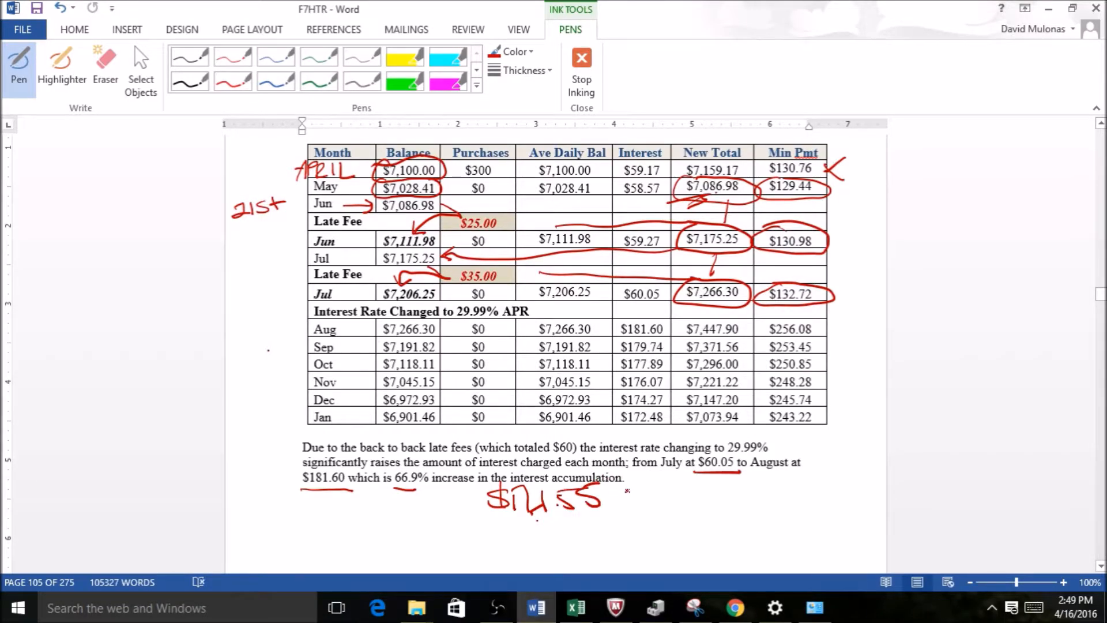